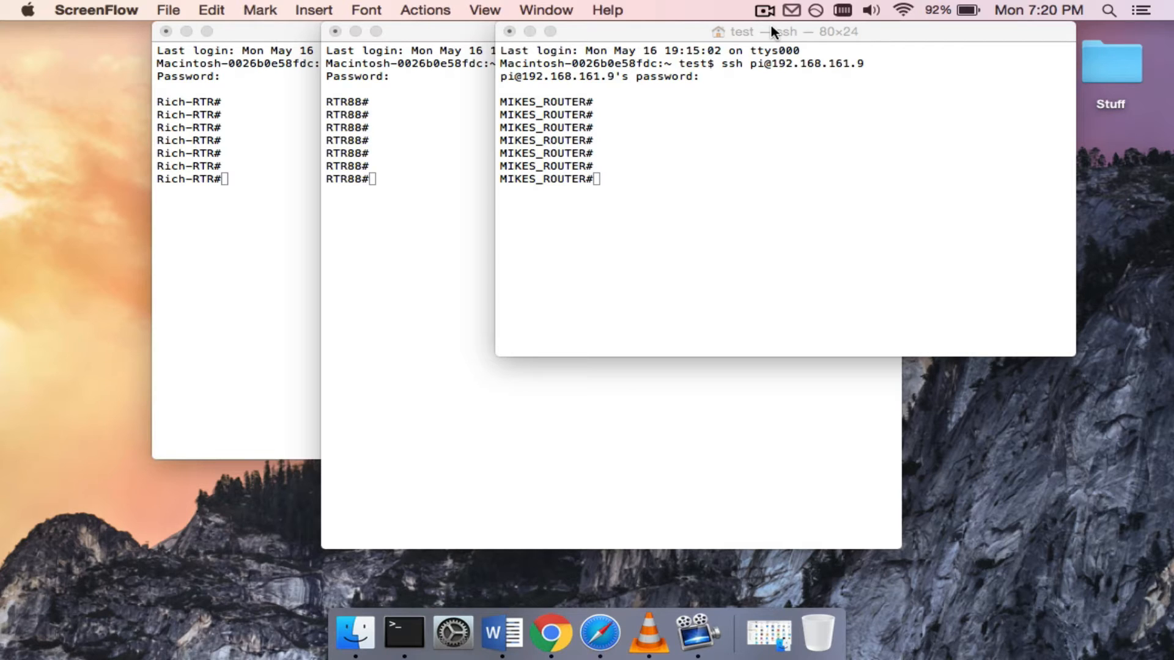
# Open a fourth Terminal window from the Dock's New Window with Settings menu.
pyautogui.rightClick(403, 632)
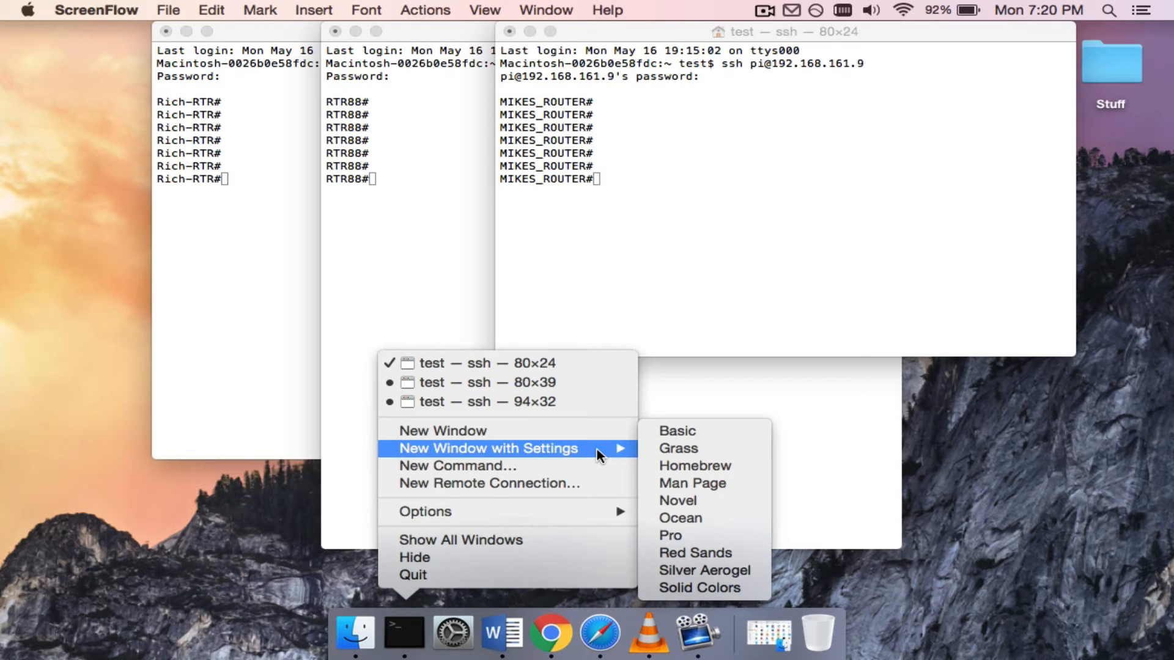
pyautogui.moveTo(677, 447)
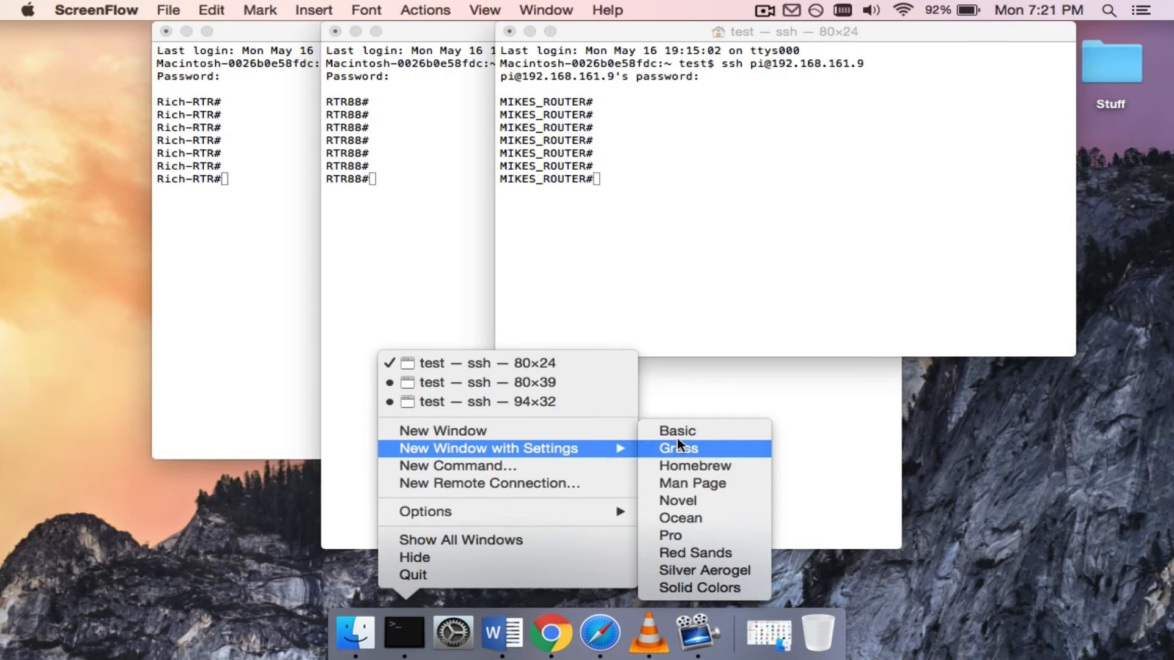
pyautogui.click(676, 430)
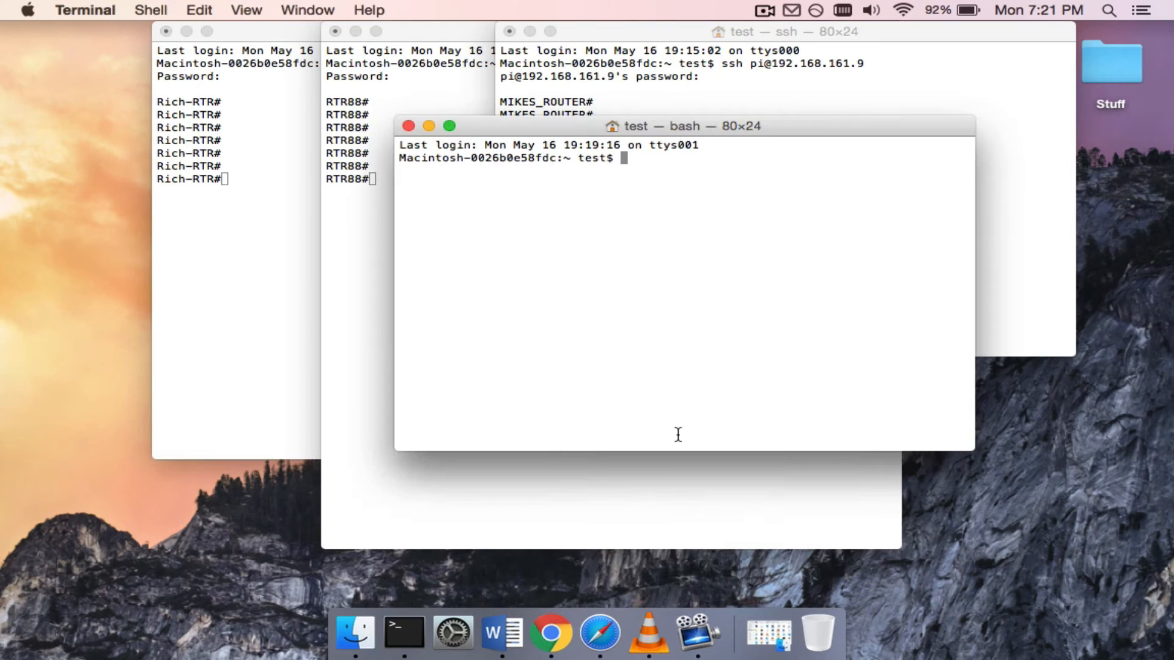
pyautogui.moveTo(577, 136)
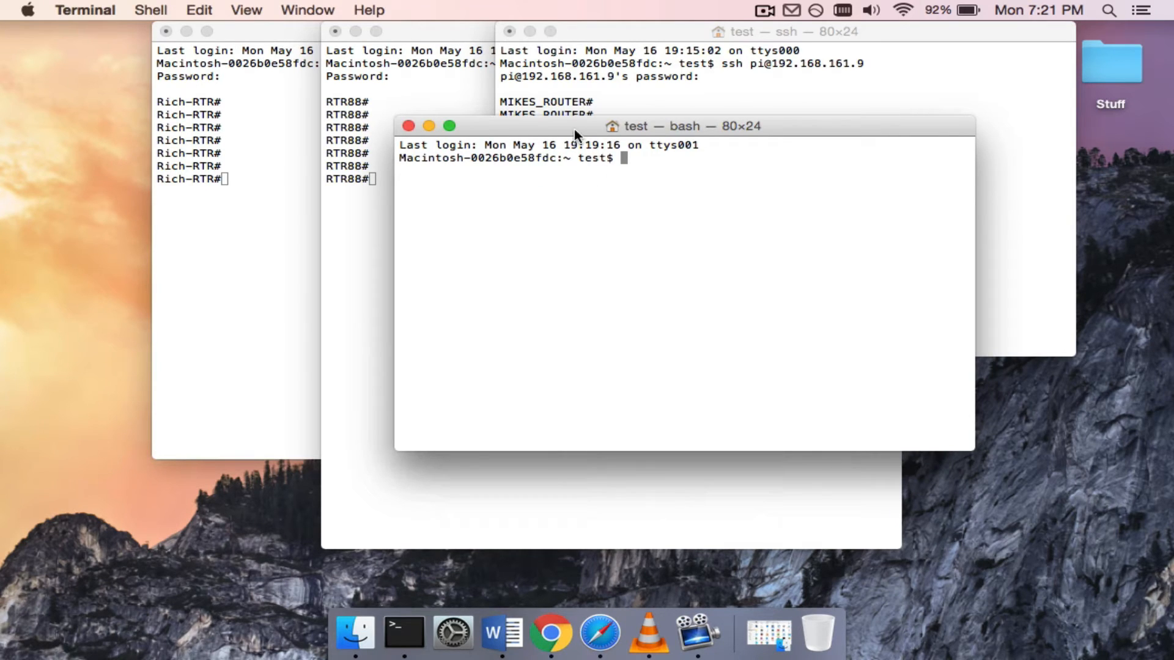
pyautogui.moveTo(613, 152)
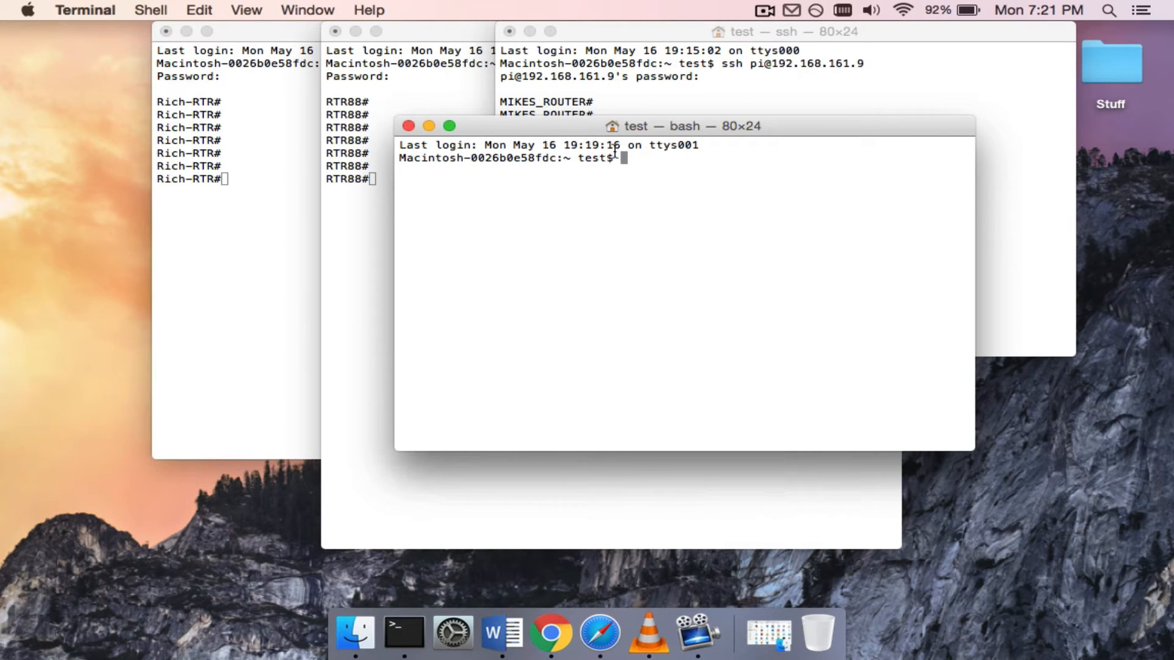
# Change the new shell's directory to /etc, then into ansible.
pyautogui.write('cd')
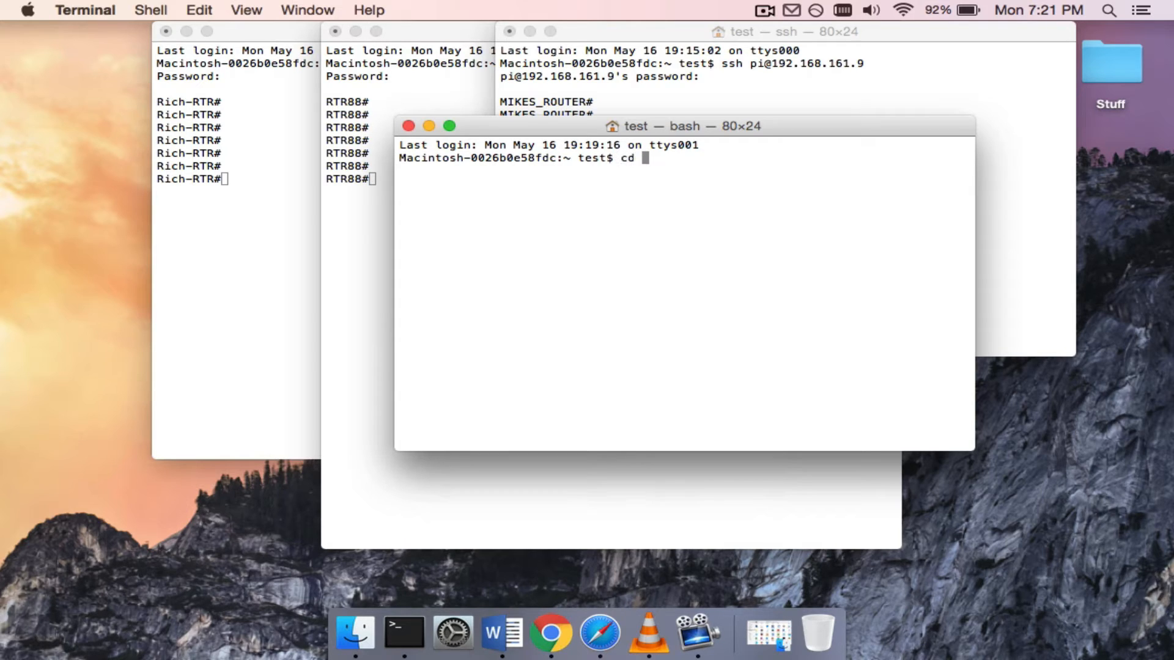
pyautogui.write('/etc')
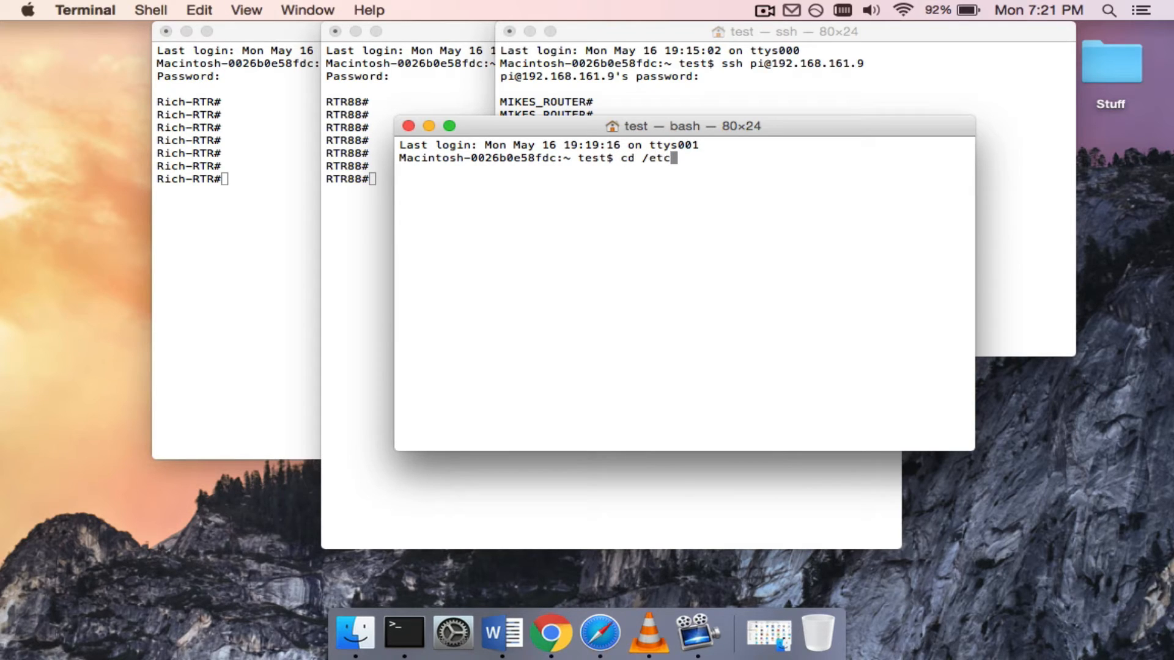
pyautogui.press('Return')
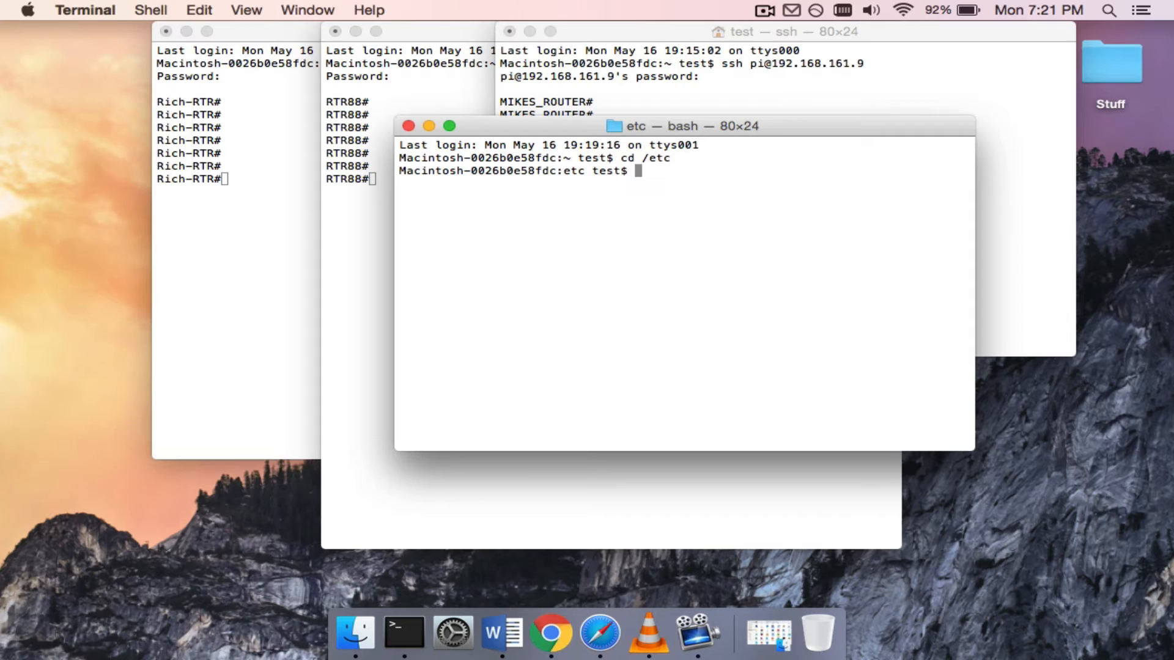
pyautogui.write('cd ansib')
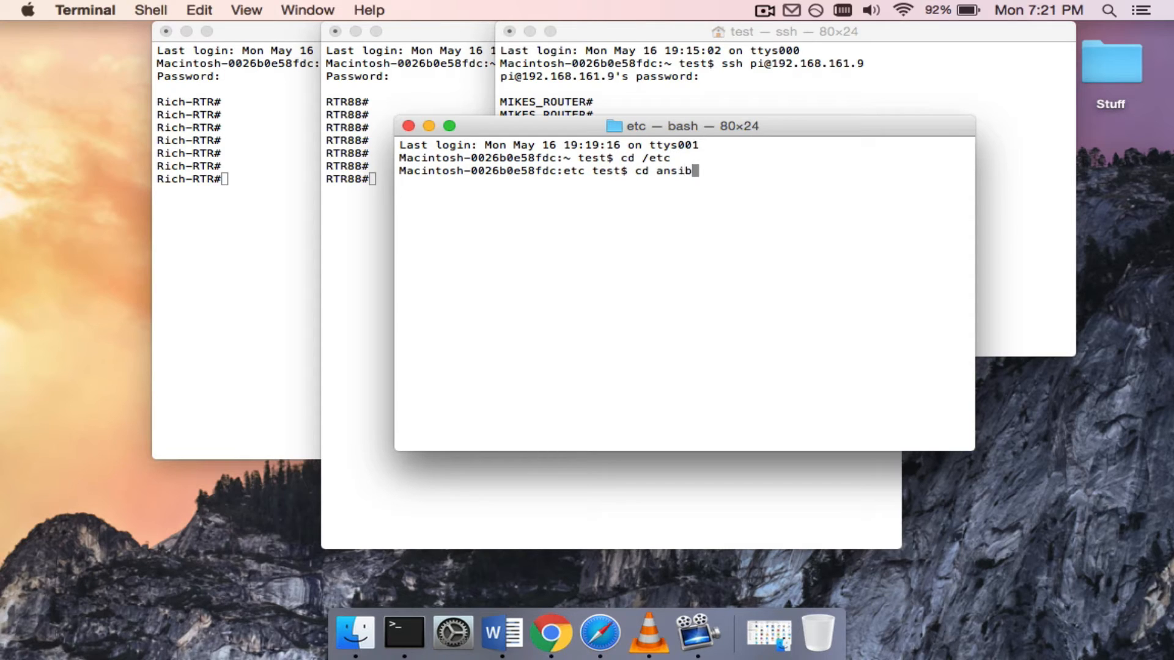
pyautogui.press('Return')
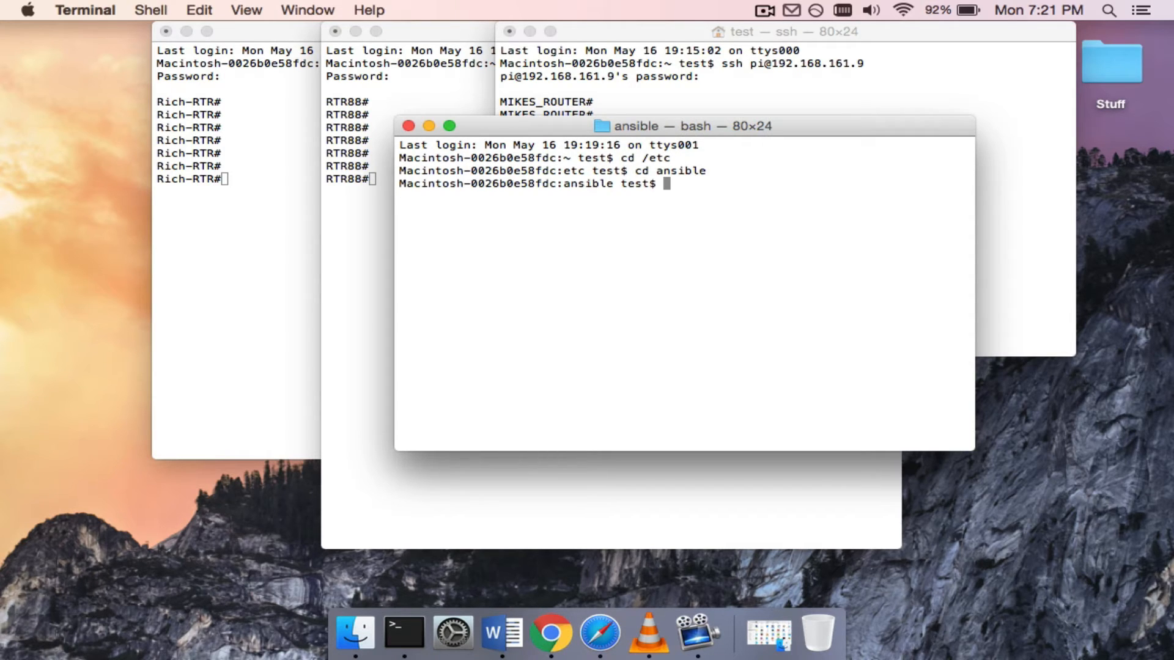
pyautogui.moveTo(526, 139)
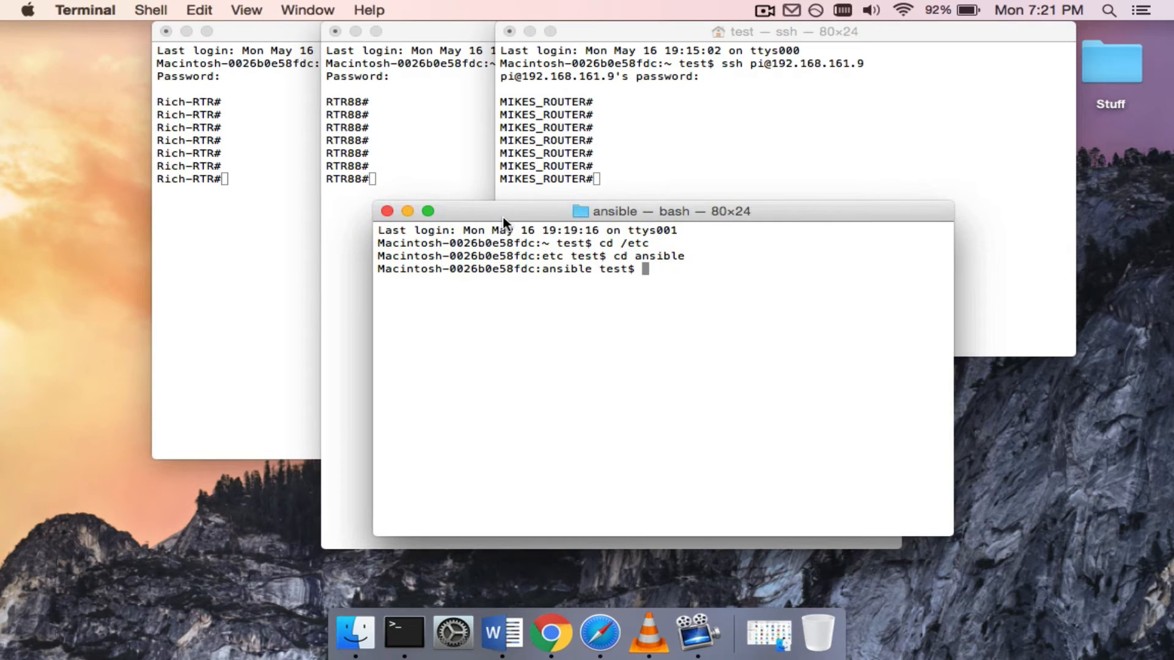
pyautogui.moveTo(609, 327)
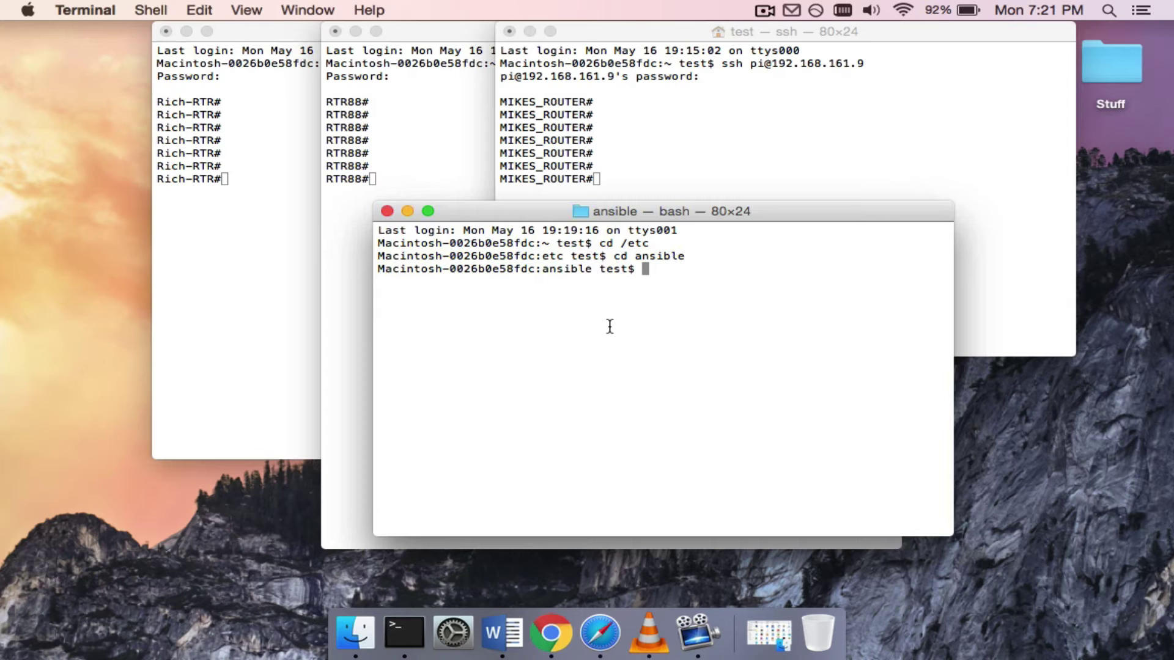
# Type the command 'ansible-playbook -i hosts test2' at the prompt.
pyautogui.write('an')
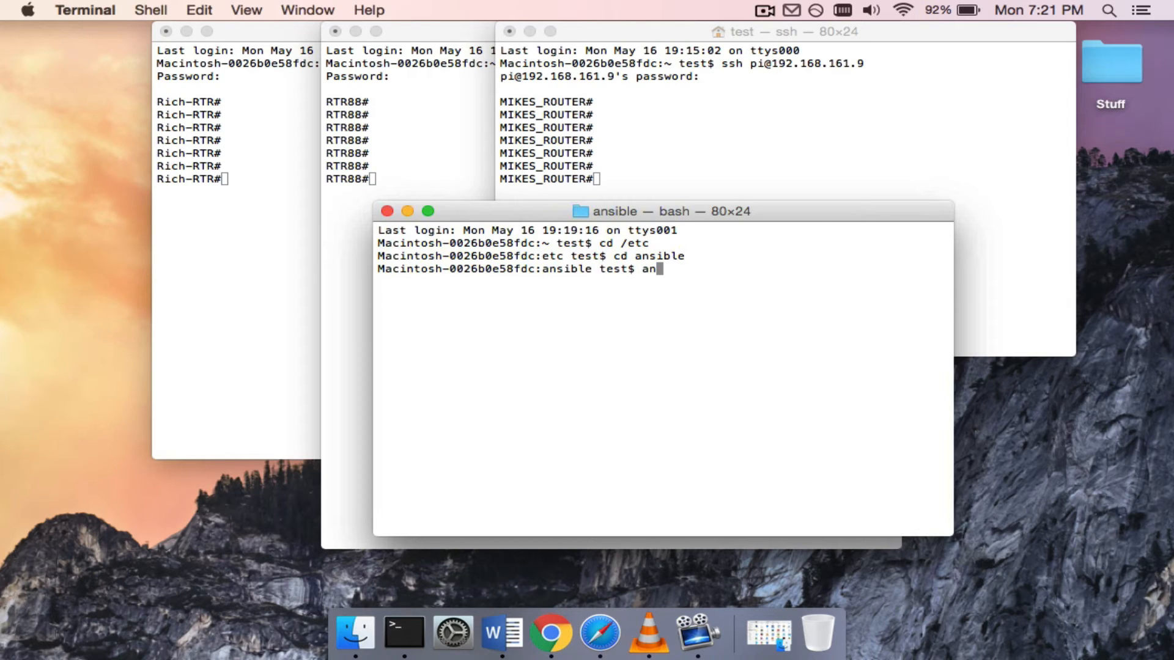
pyautogui.write('sible-p')
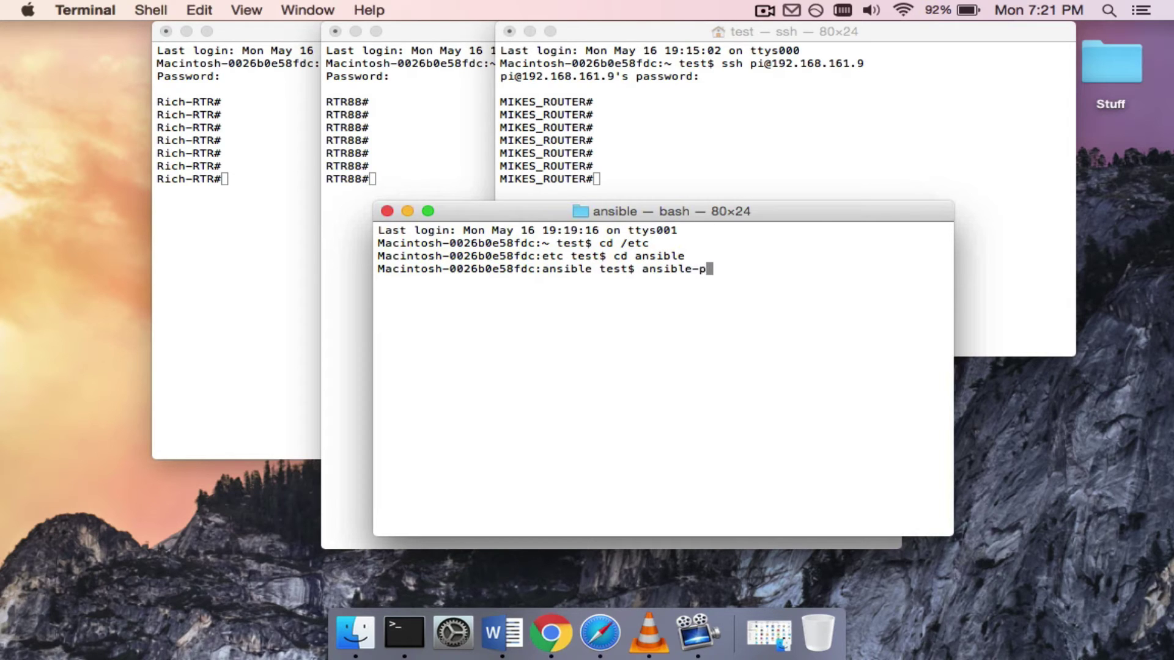
pyautogui.write('laybook')
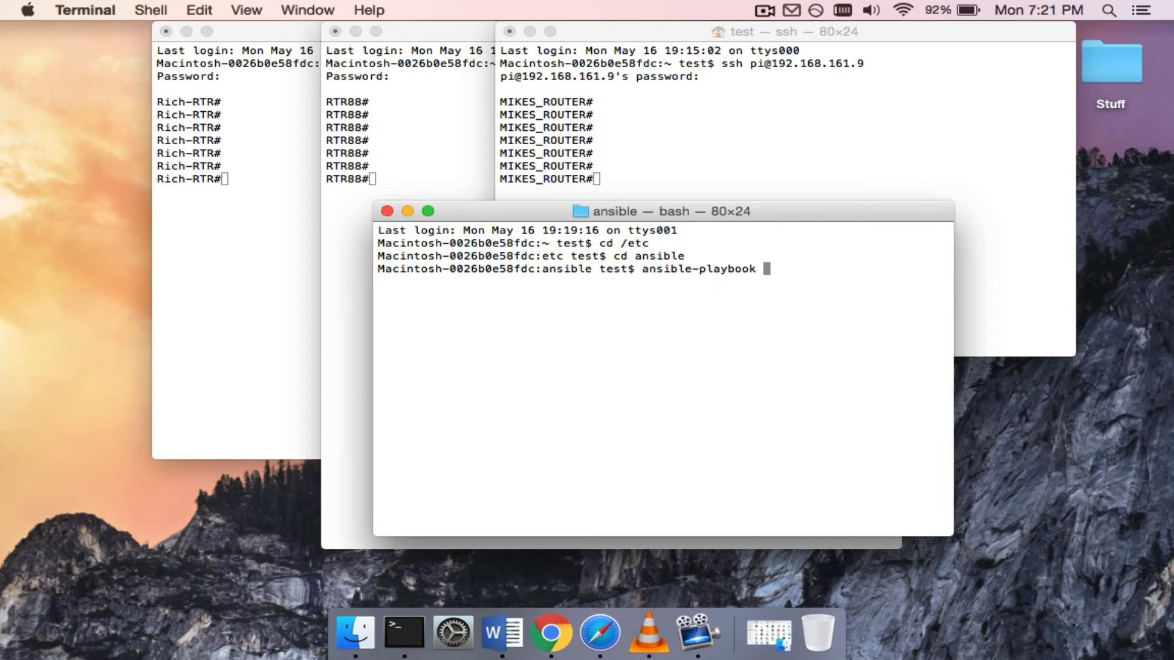
pyautogui.write('-i')
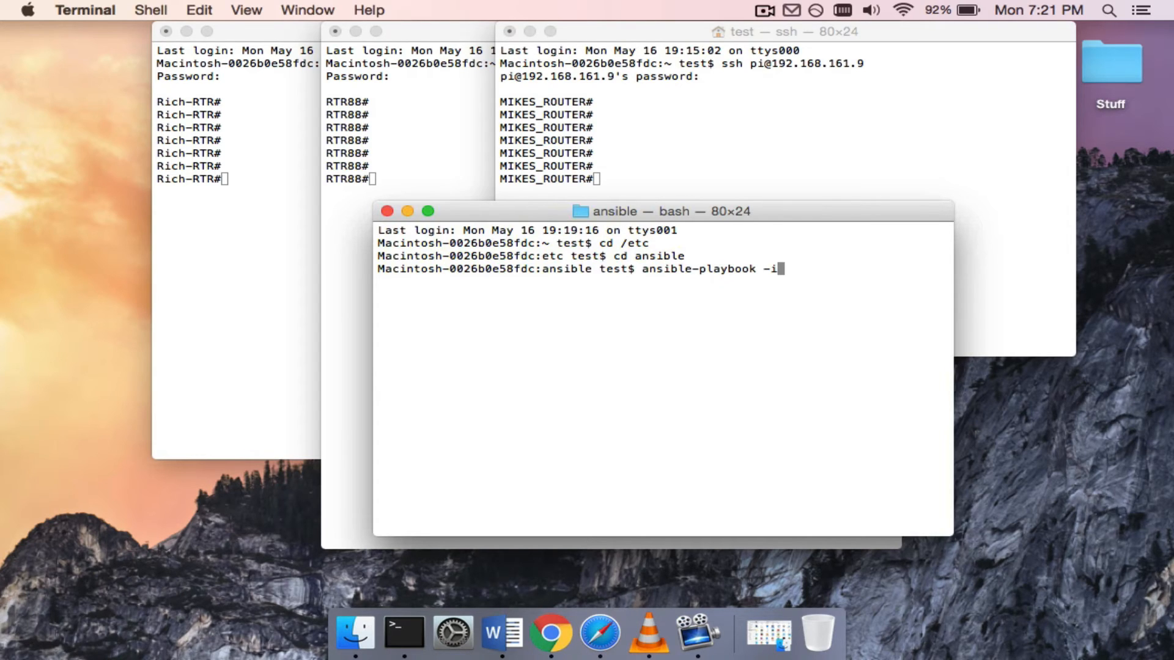
pyautogui.write('hosts')
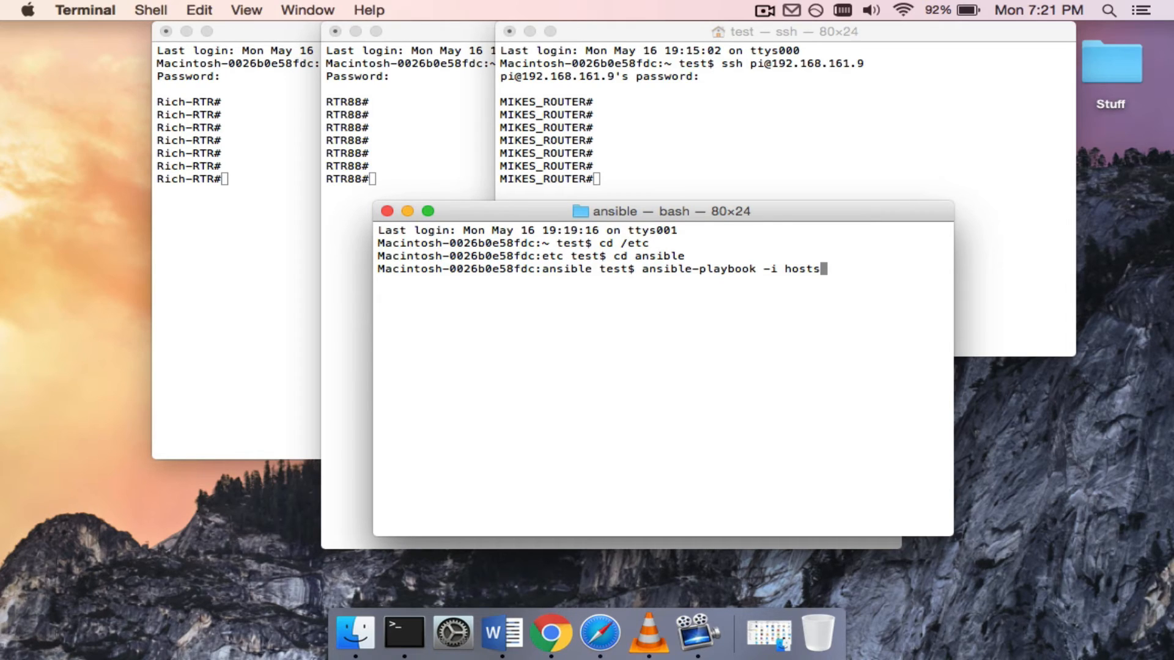
pyautogui.write('tes')
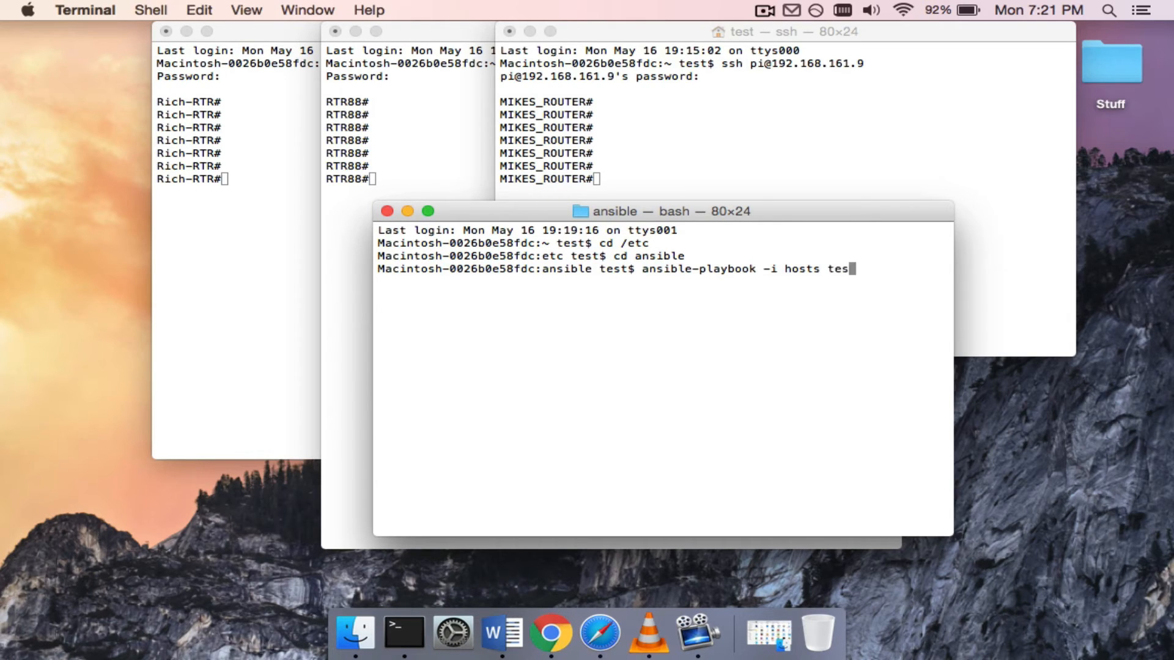
pyautogui.write('t2')
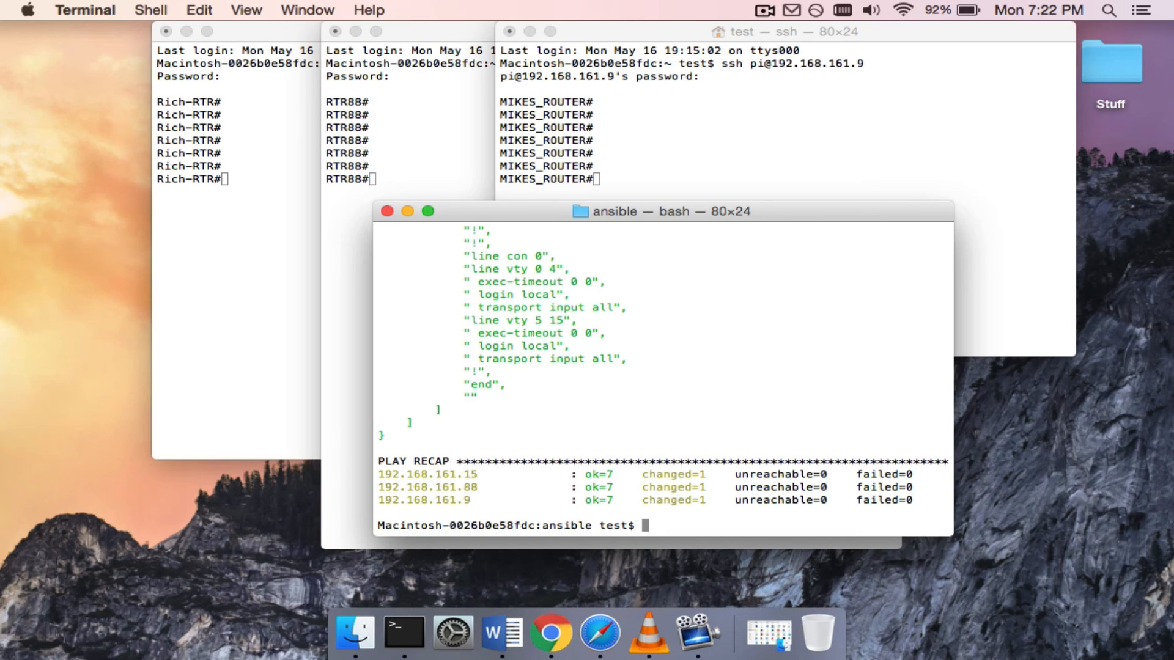
pyautogui.moveTo(645, 84)
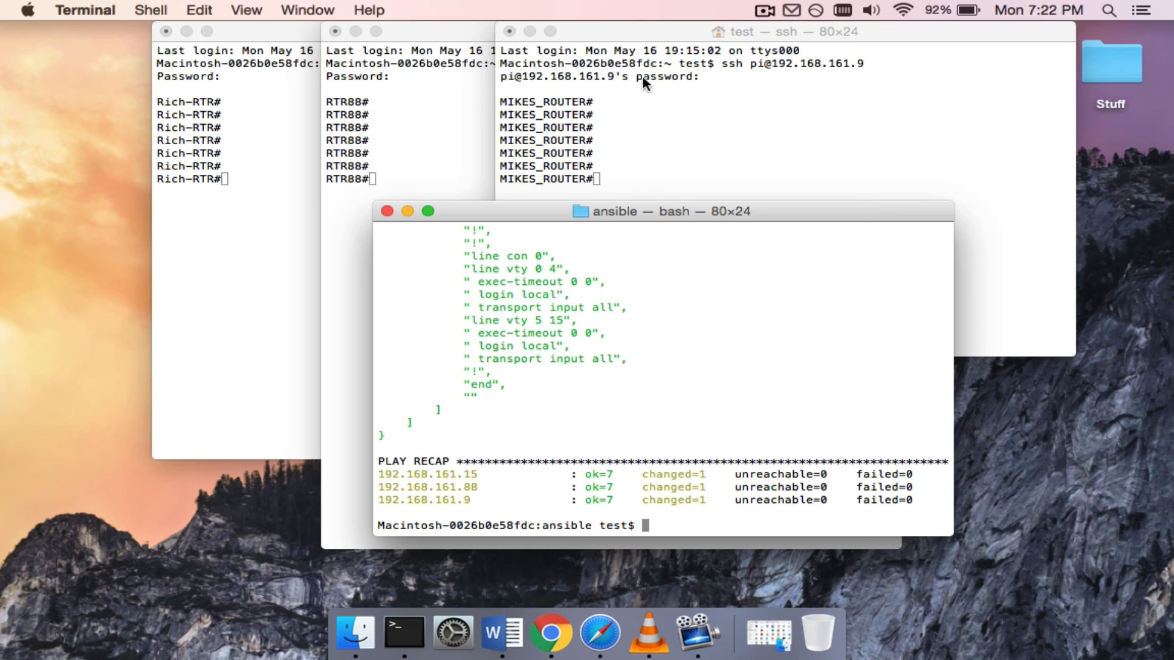
pyautogui.moveTo(427, 218)
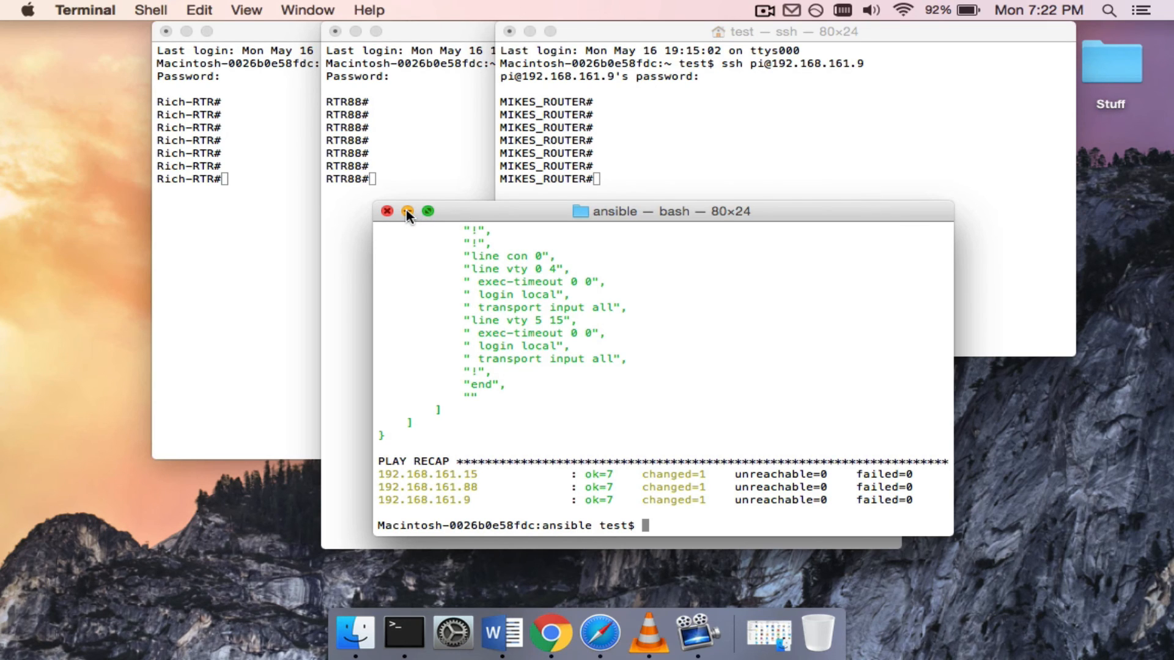
# Minimize the ansible playbook window, leaving the three router sessions visible.
pyautogui.click(407, 210)
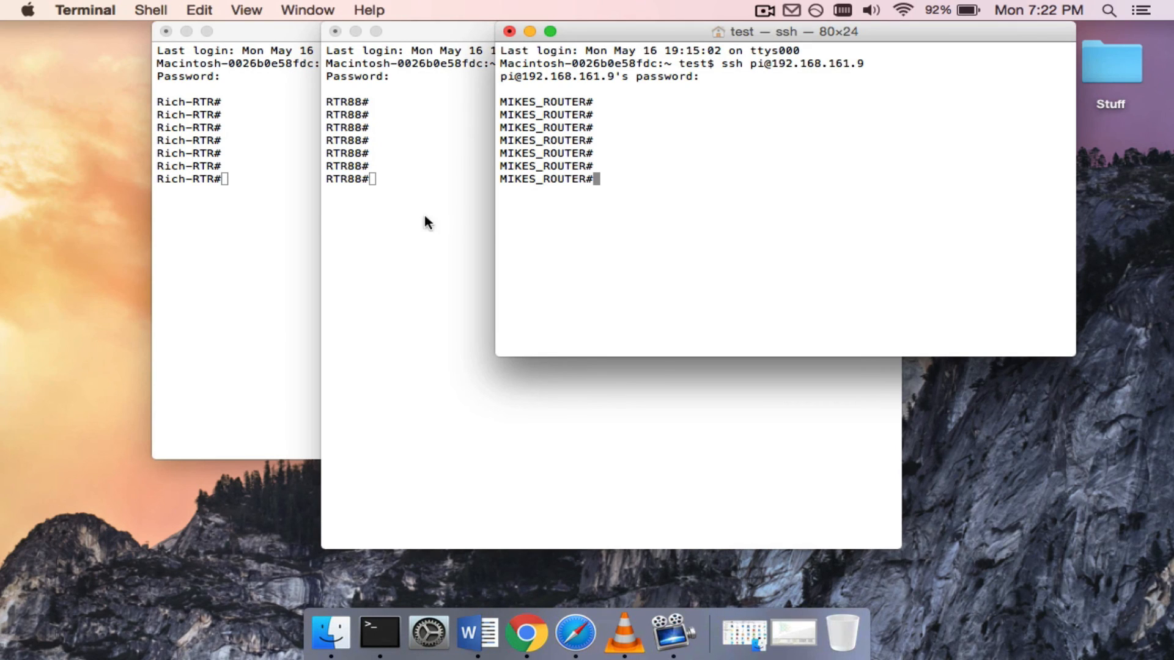
pyautogui.moveTo(606, 229)
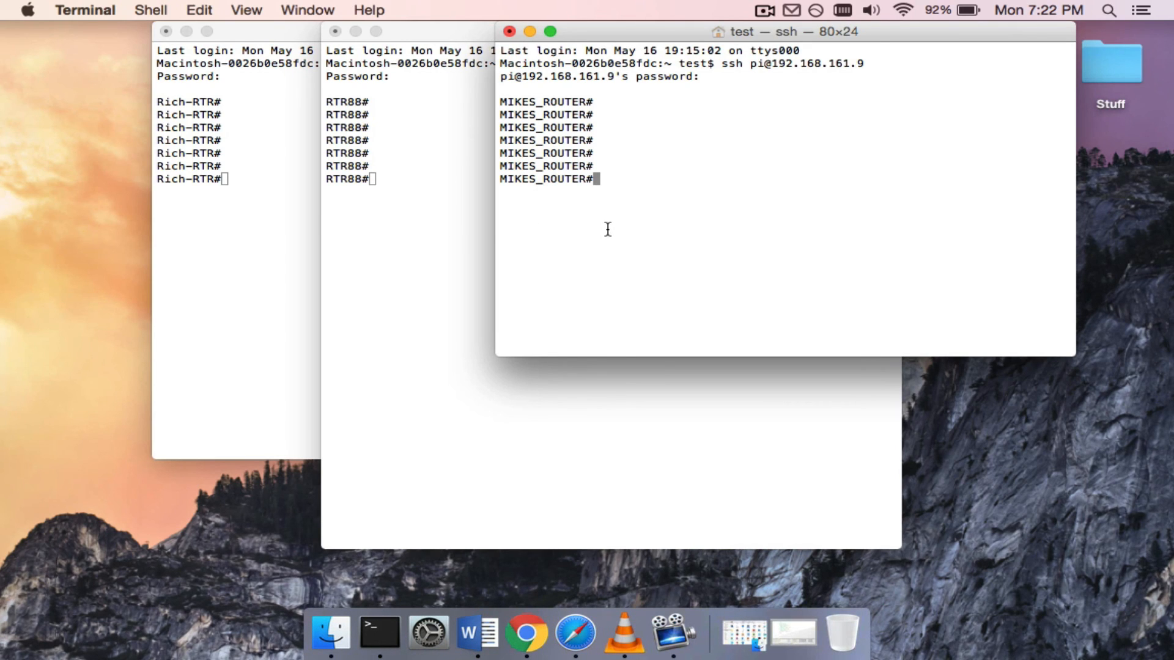